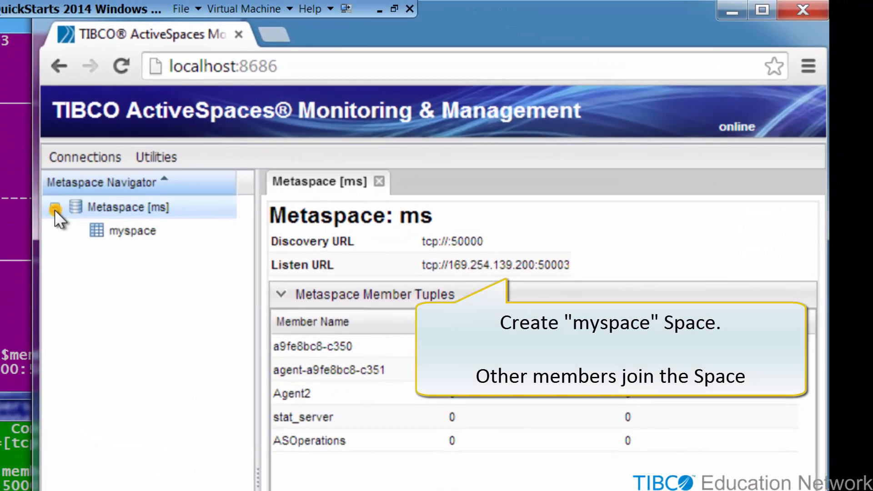
# Select myspace under Metaspace [ms] in the Metaspace Navigator to show its details page.
pyautogui.click(133, 230)
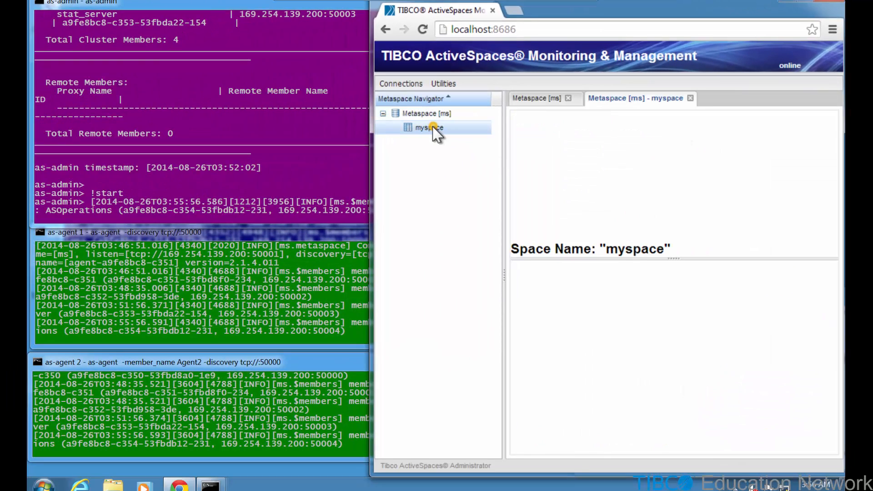
# View myspace's Definition and Schema: key INTEGER required, value STRING and time DATETIME nullable.
pyautogui.click(428, 127)
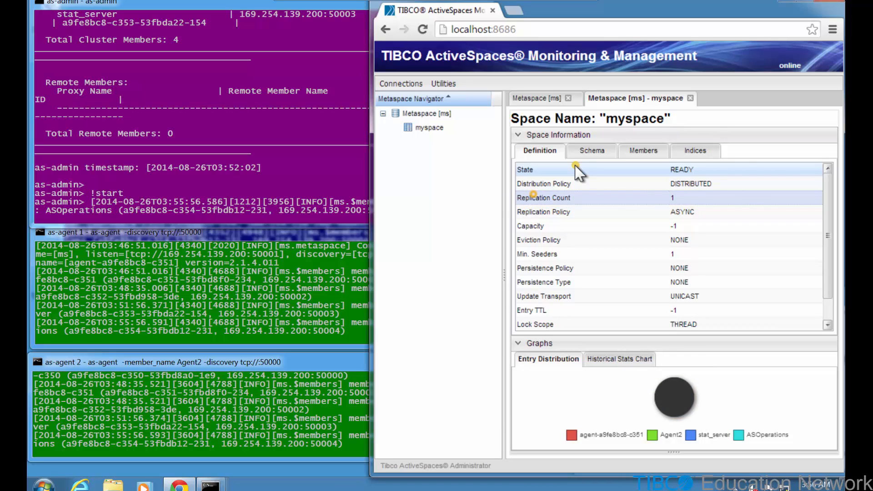
pyautogui.click(591, 150)
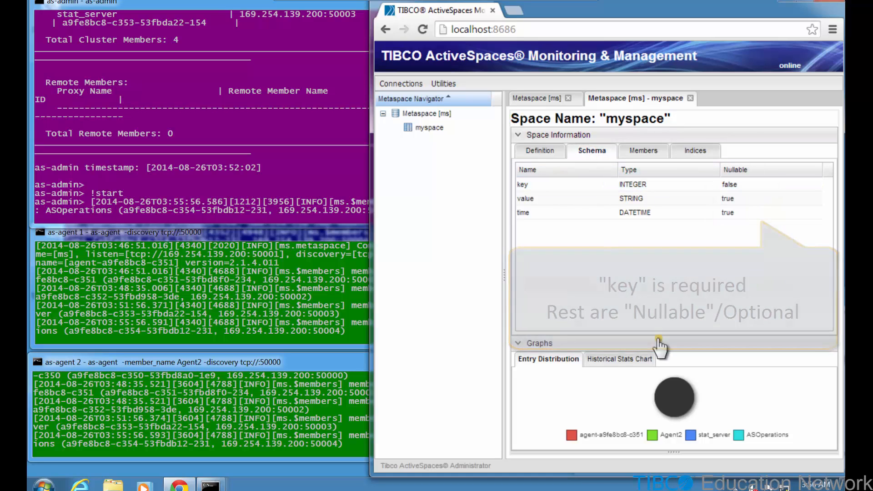
# View the _PrimaryKey hash index on key, then the Members list showing Agent2 with zero entries.
pyautogui.click(642, 150)
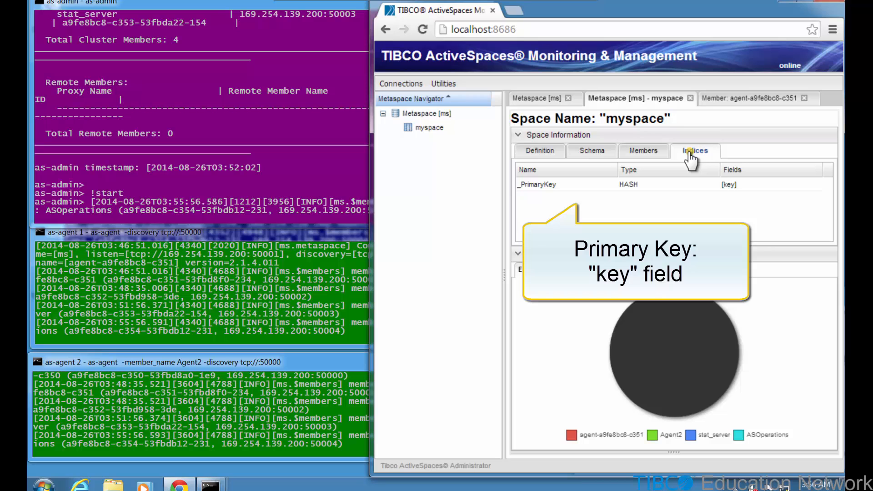
pyautogui.click(644, 150)
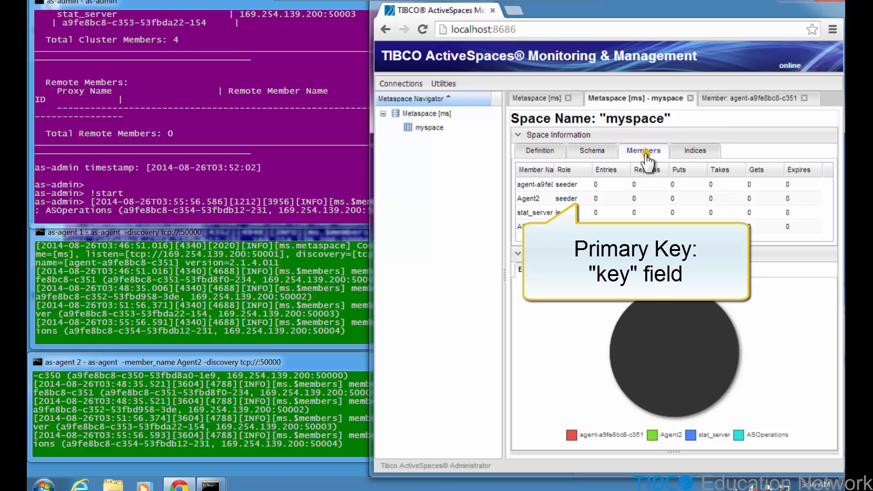
pyautogui.moveTo(276, 364)
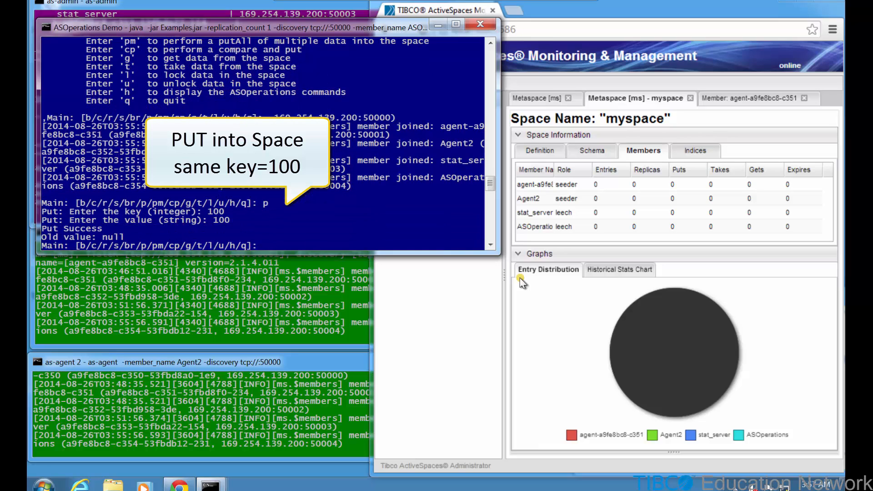
pyautogui.moveTo(553, 281)
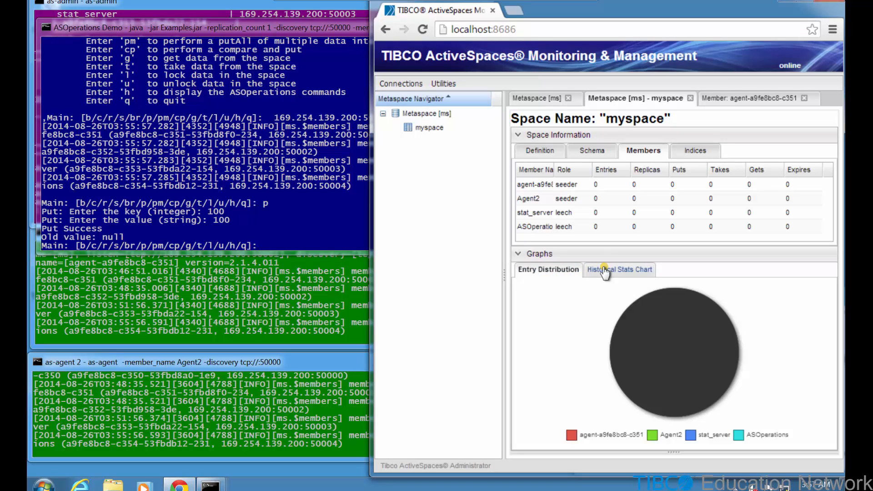
# Show the Historical Stats Chart recording the put of key 100 with value 100.
pyautogui.click(619, 269)
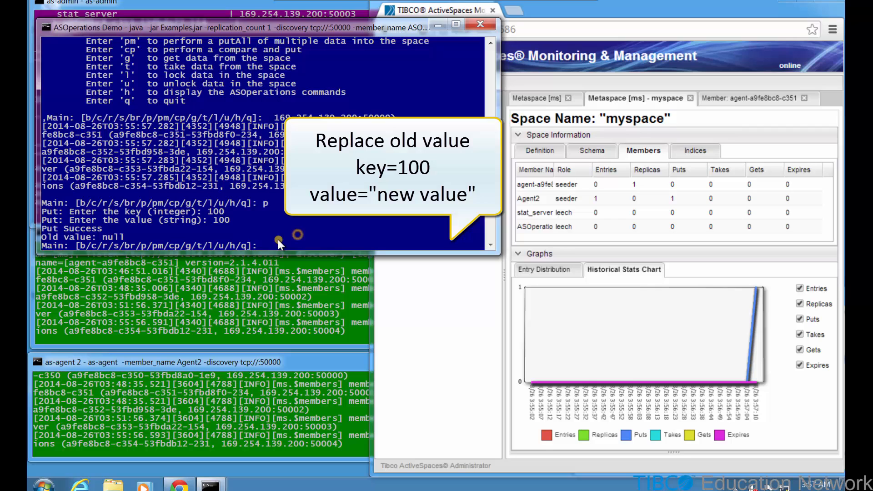
# Put key 100 with value "new value", returning the old tuple; Agent2 shows two puts.
pyautogui.write('p')
pyautogui.write('new value')
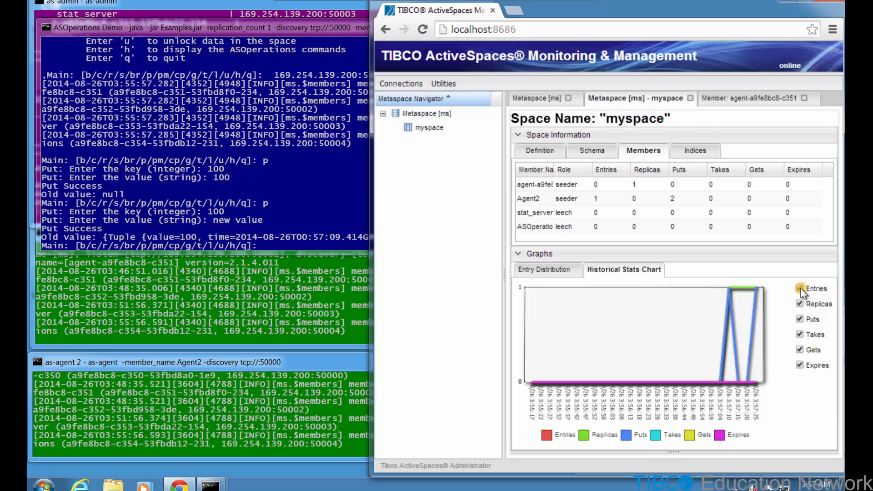
pyautogui.click(800, 303)
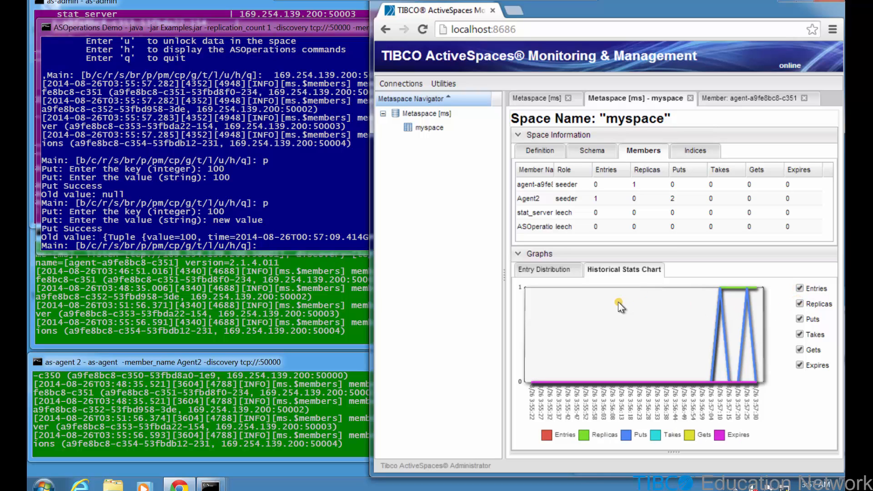
pyautogui.moveTo(204, 194)
pyautogui.write('p')
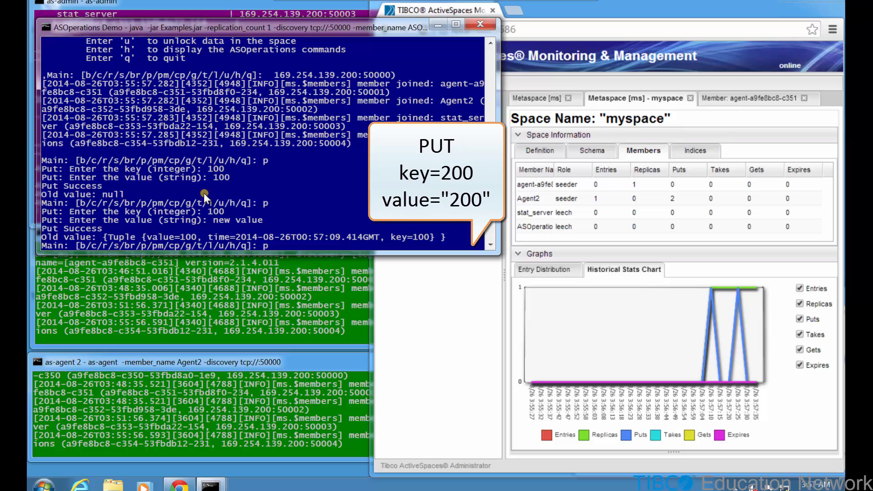
# Put key 200 with value 200, get key 100 returning "new value", and enter a take for key 200.
pyautogui.write('200')
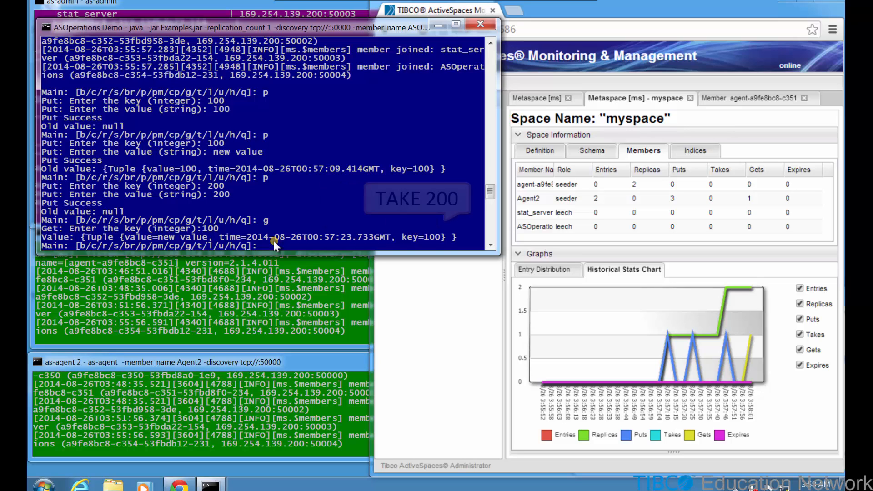
pyautogui.write('t')
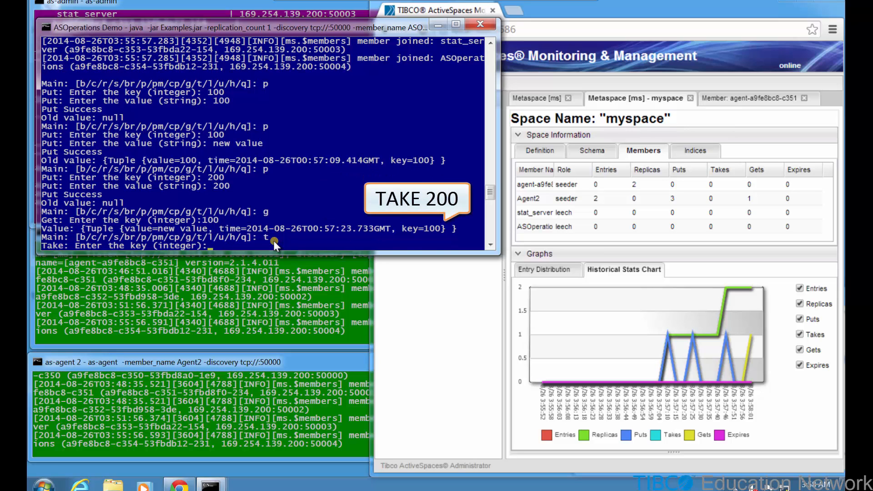
pyautogui.write('200')
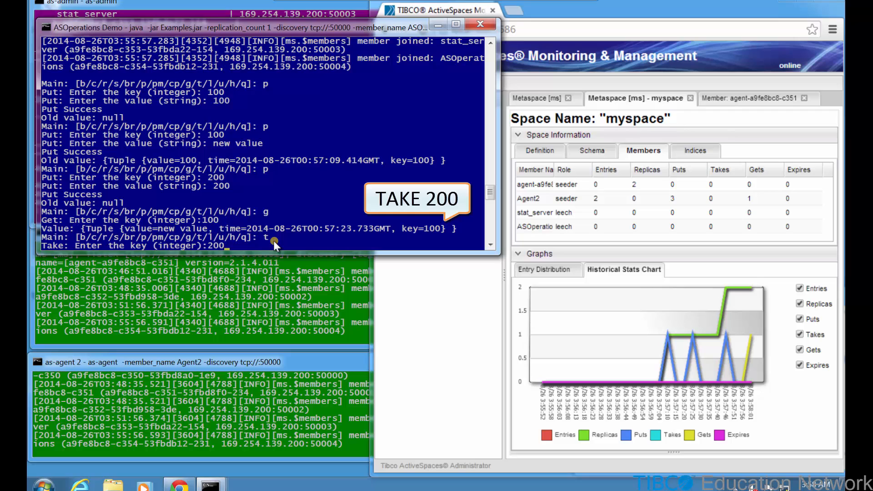